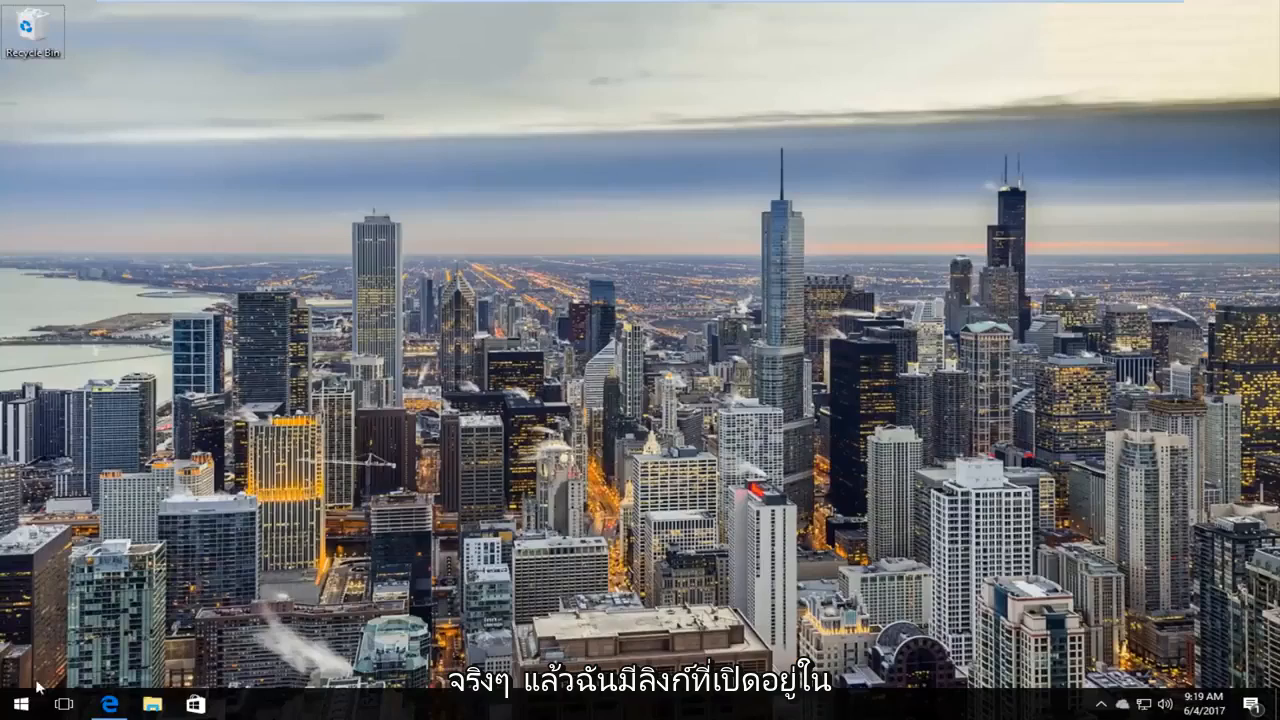
Bring Microsoft Edge to the front from the taskbar
click(109, 705)
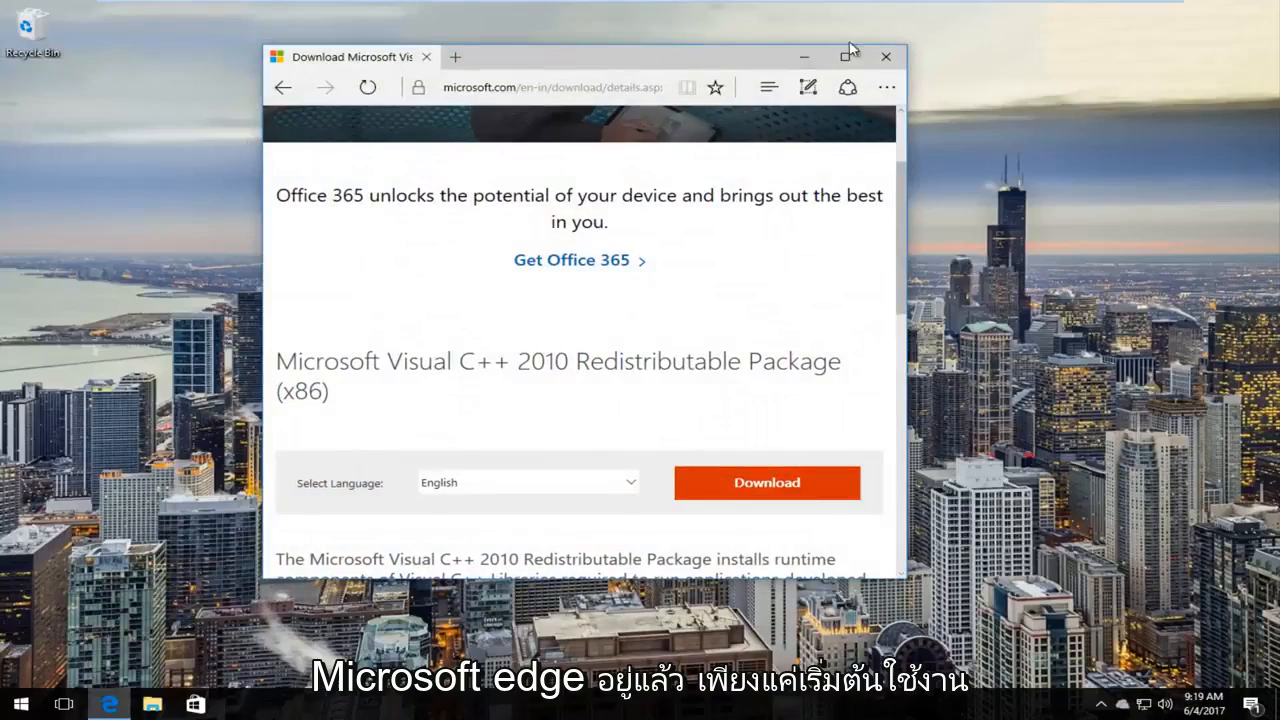
Maximize Edge and scroll through the x86 package's description and information sections
click(846, 56)
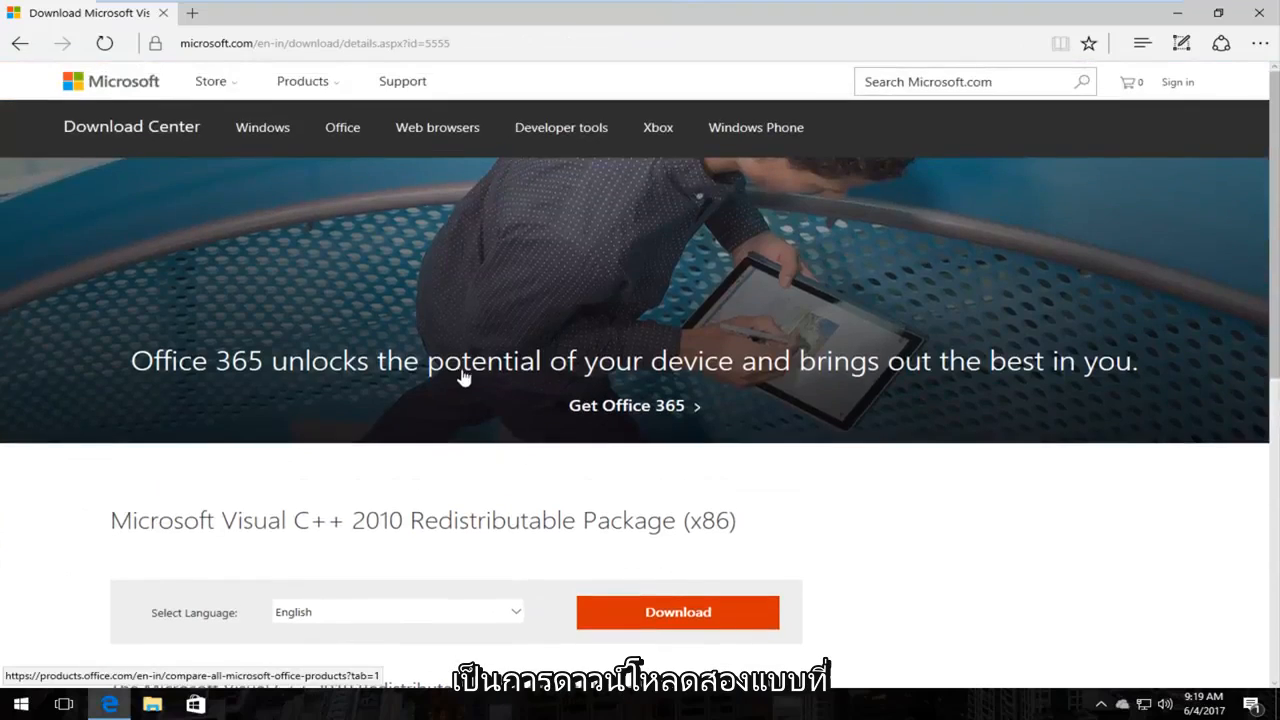
scroll(down, 3)
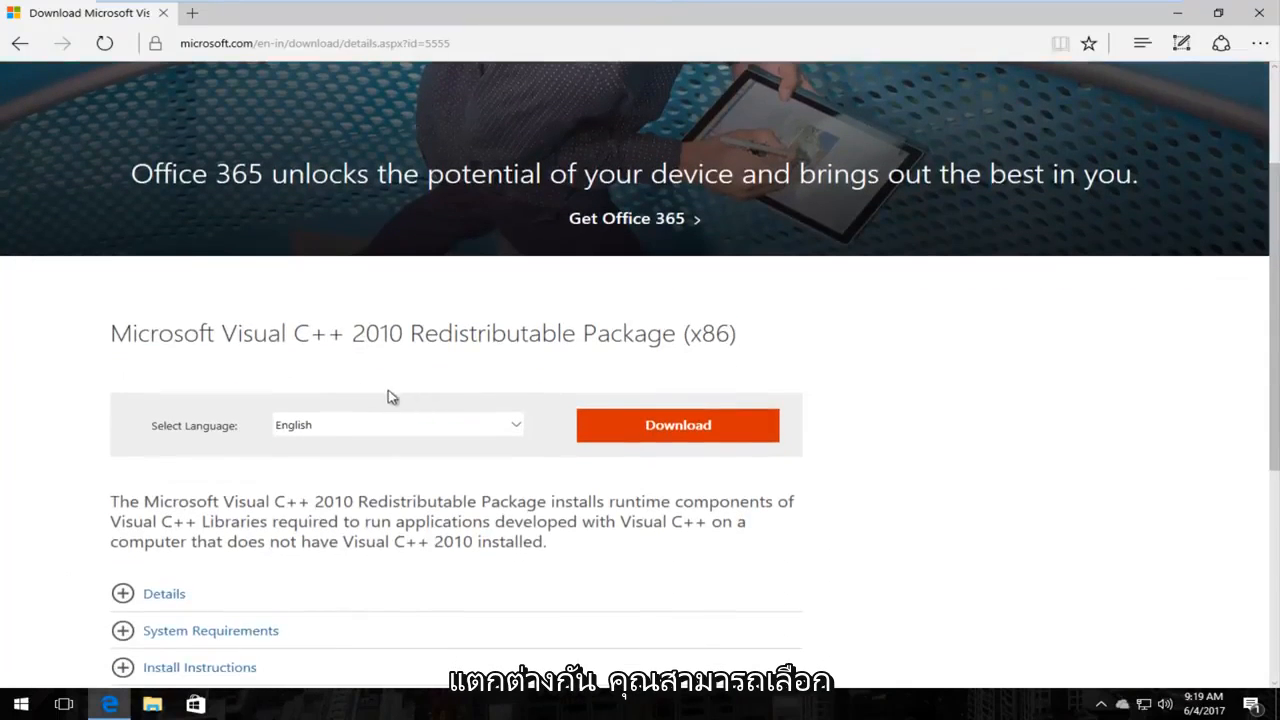
mouse_move(715, 331)
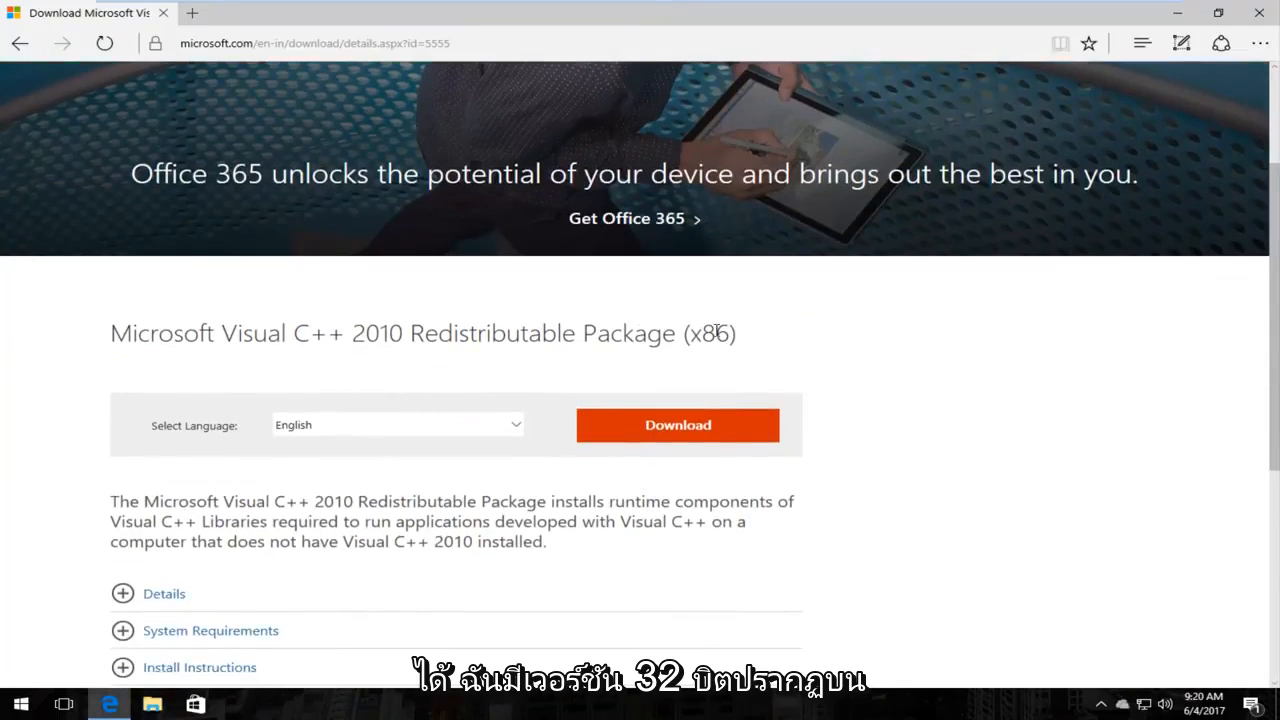
mouse_move(163, 447)
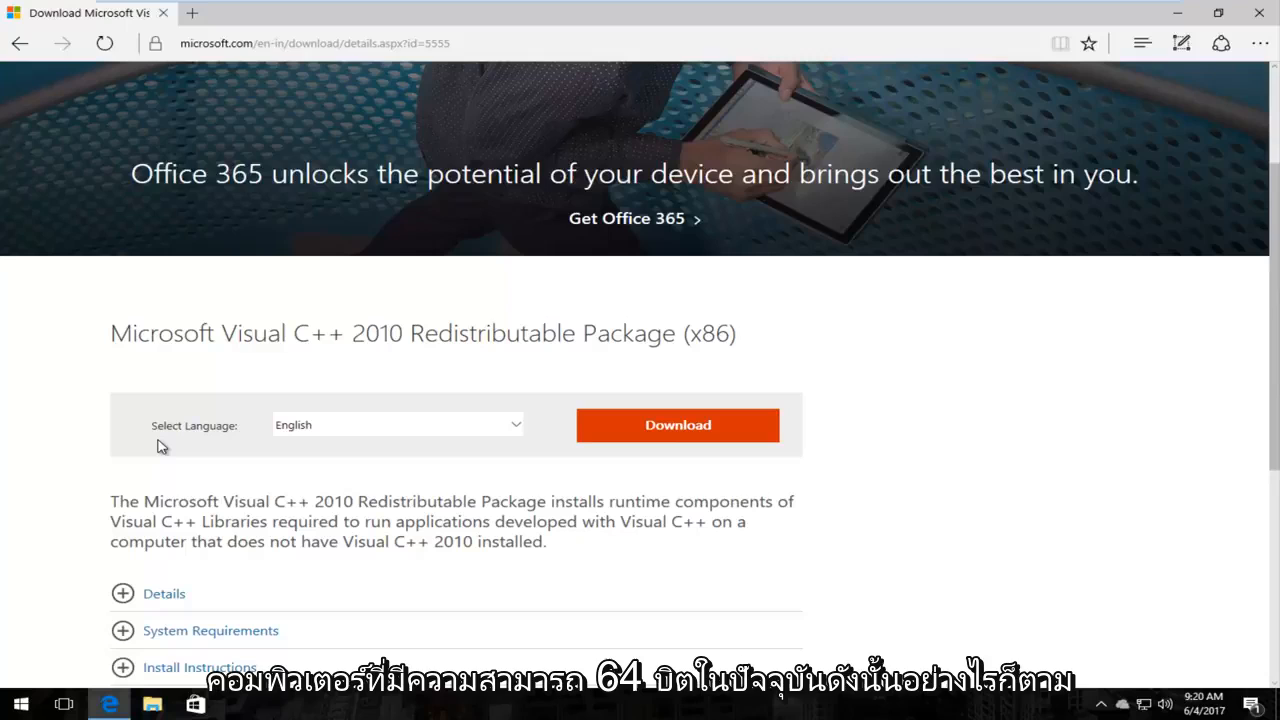
scroll(down, 3)
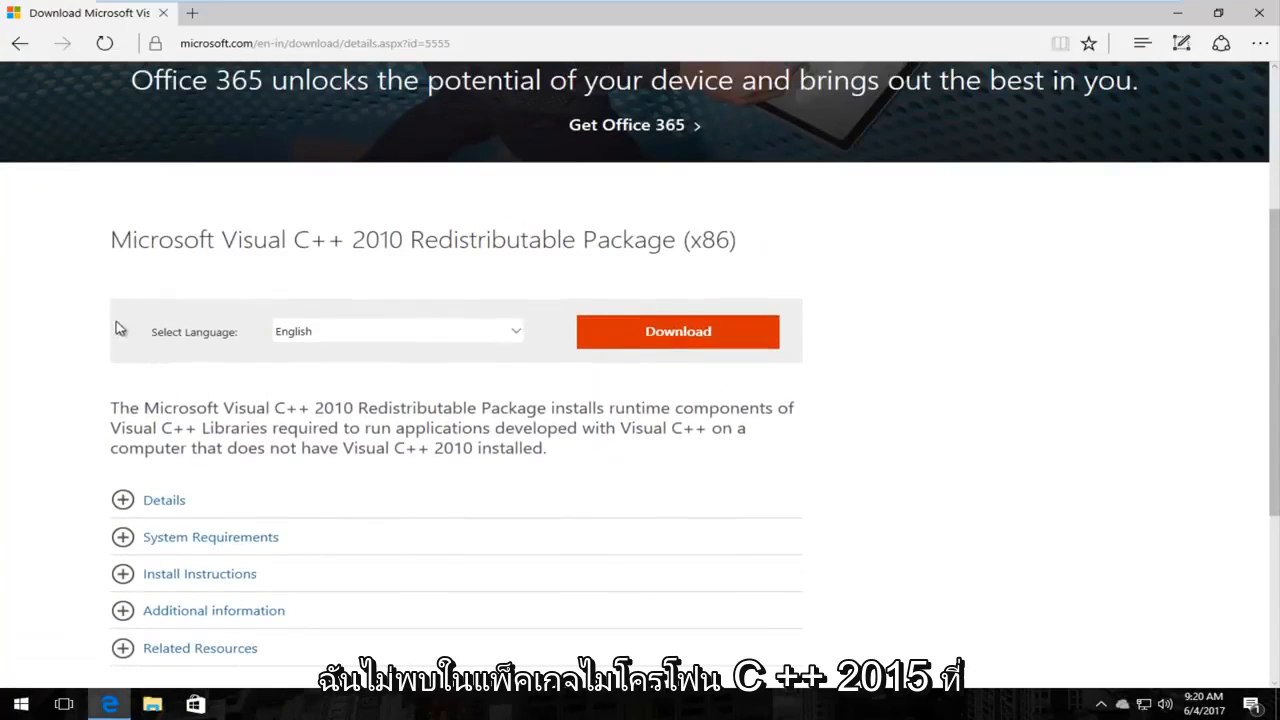
mouse_move(145, 286)
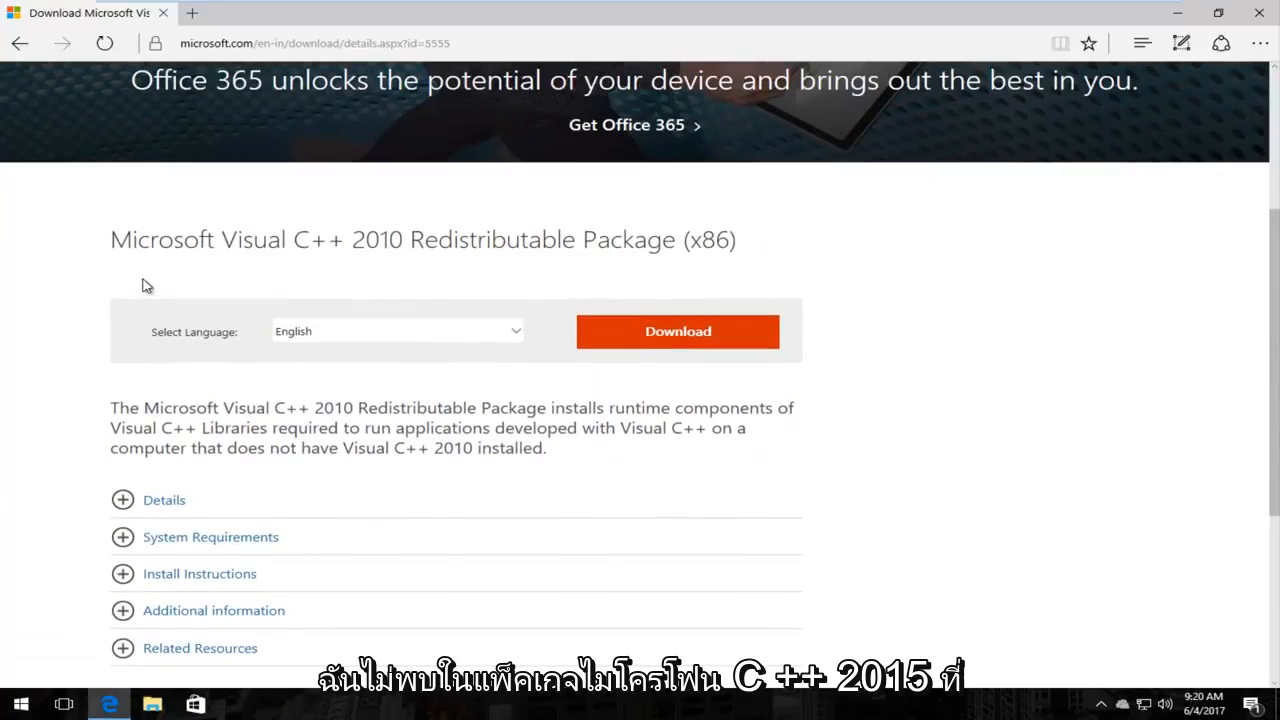
scroll(down, 3)
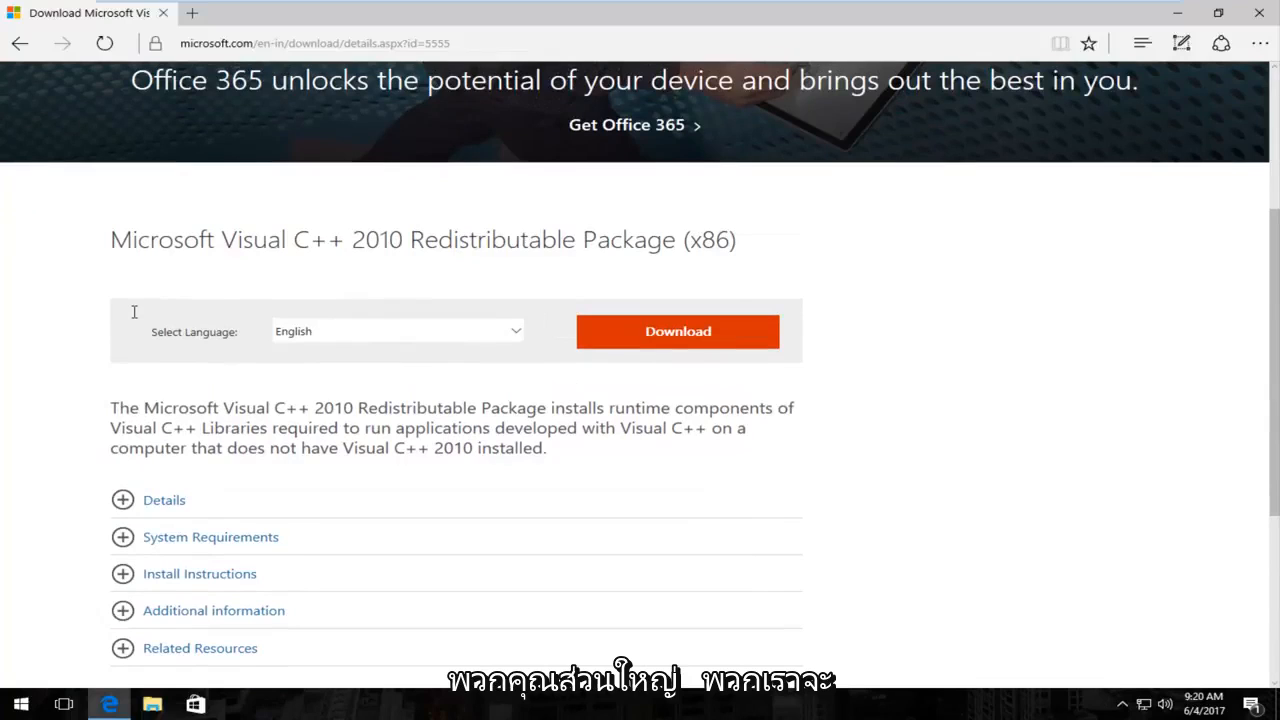
mouse_move(143, 279)
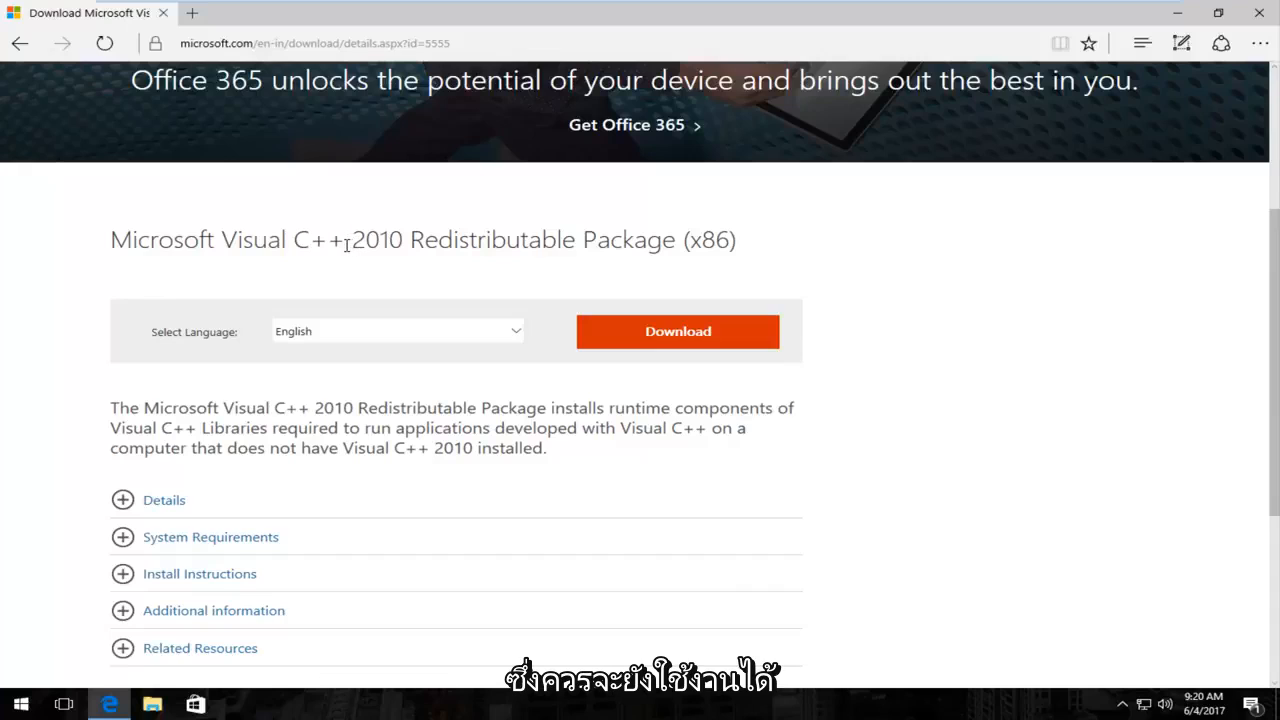
scroll(down, 3)
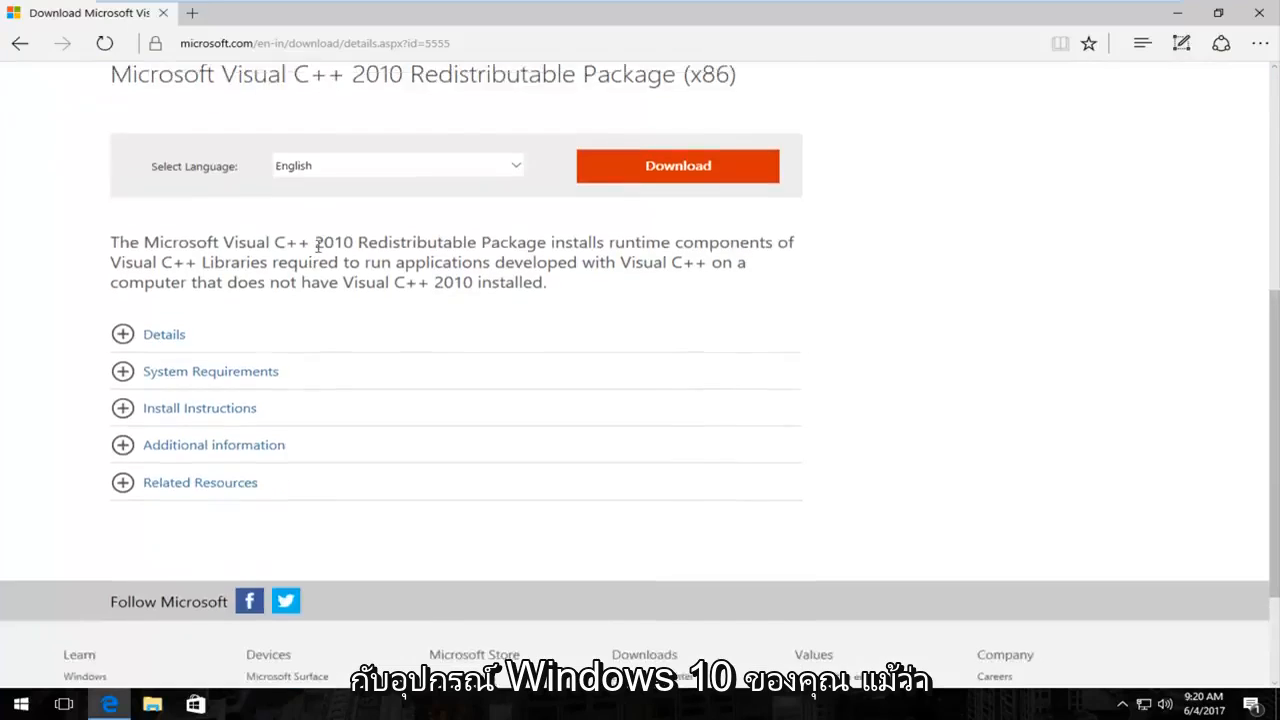
scroll(down, 3)
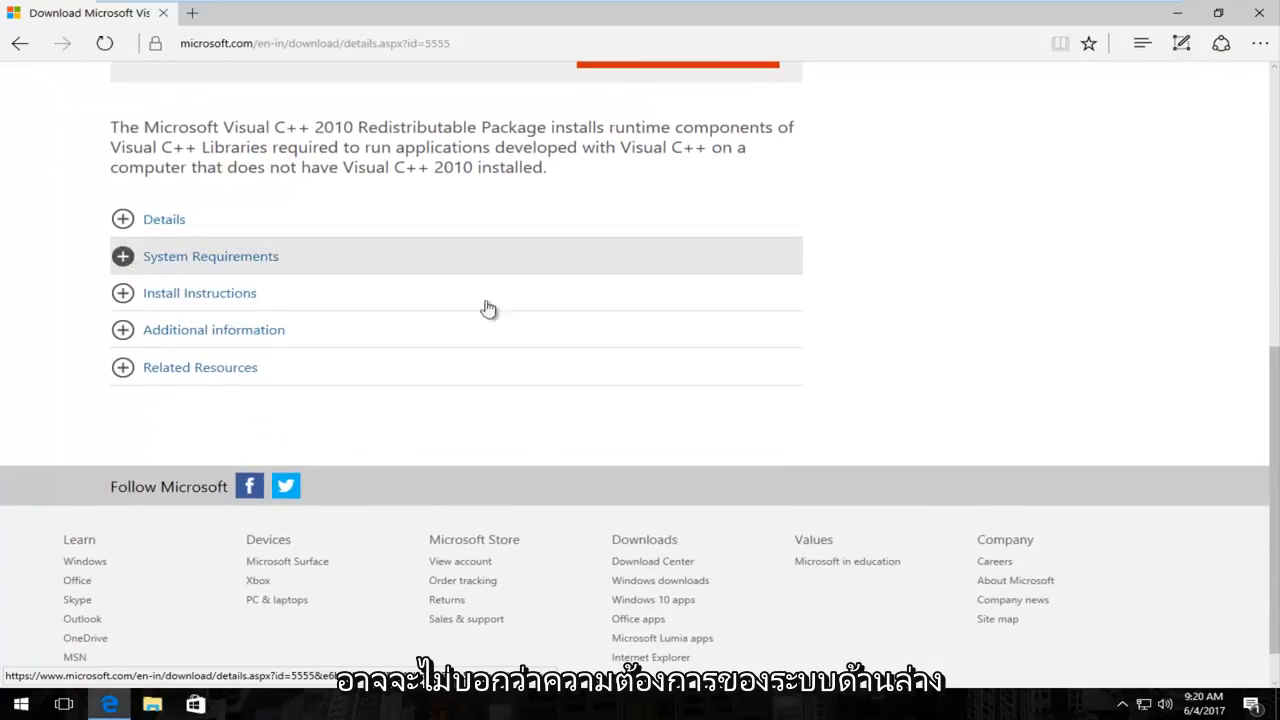
click(210, 256)
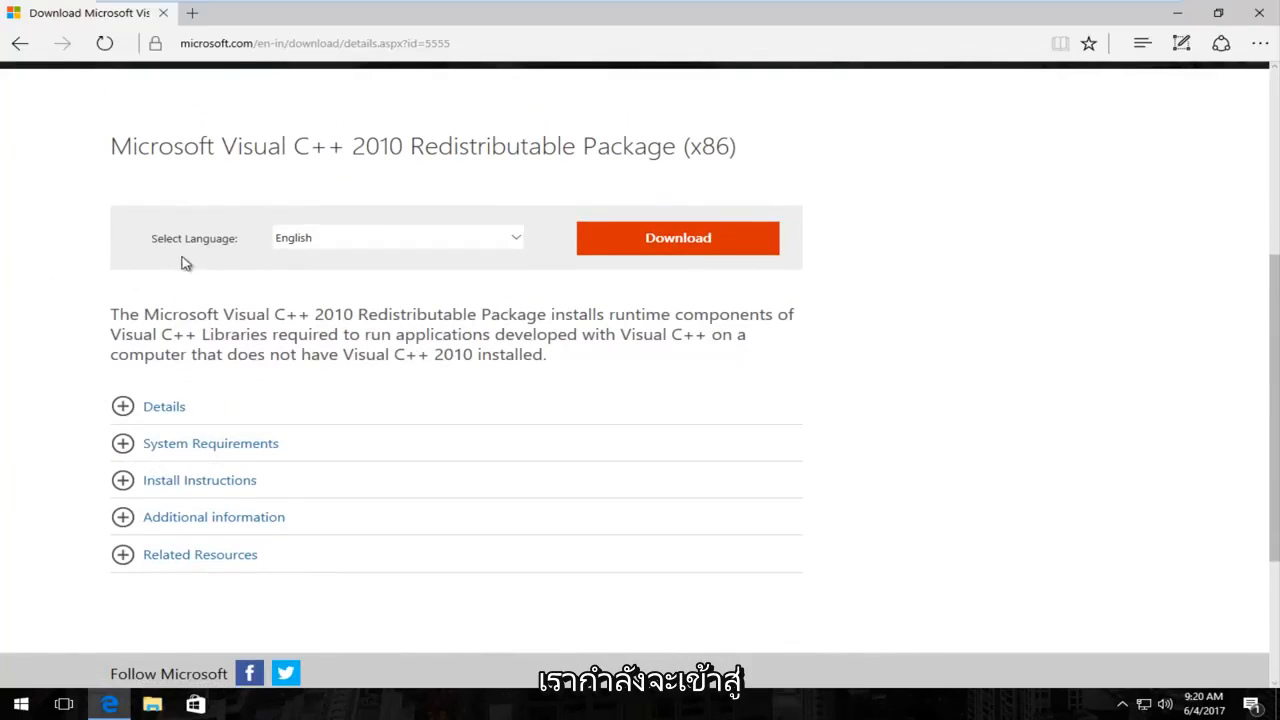
scroll(down, 3)
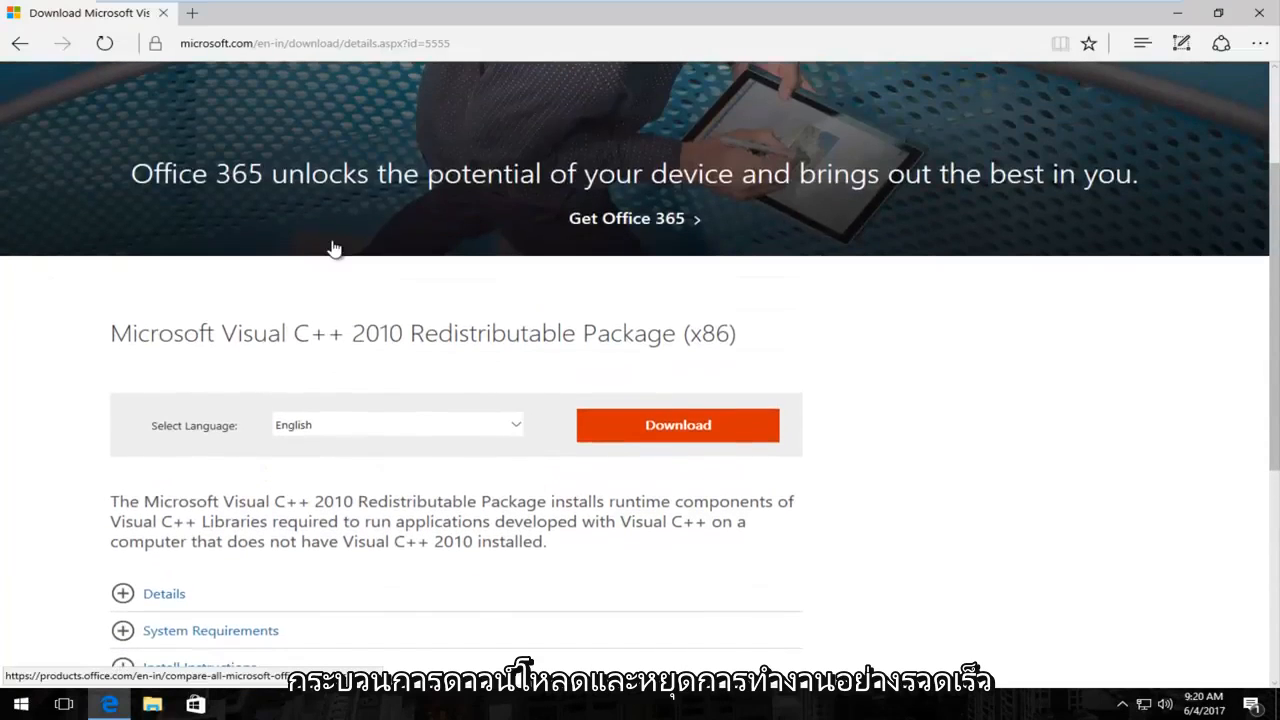
scroll(down, 3)
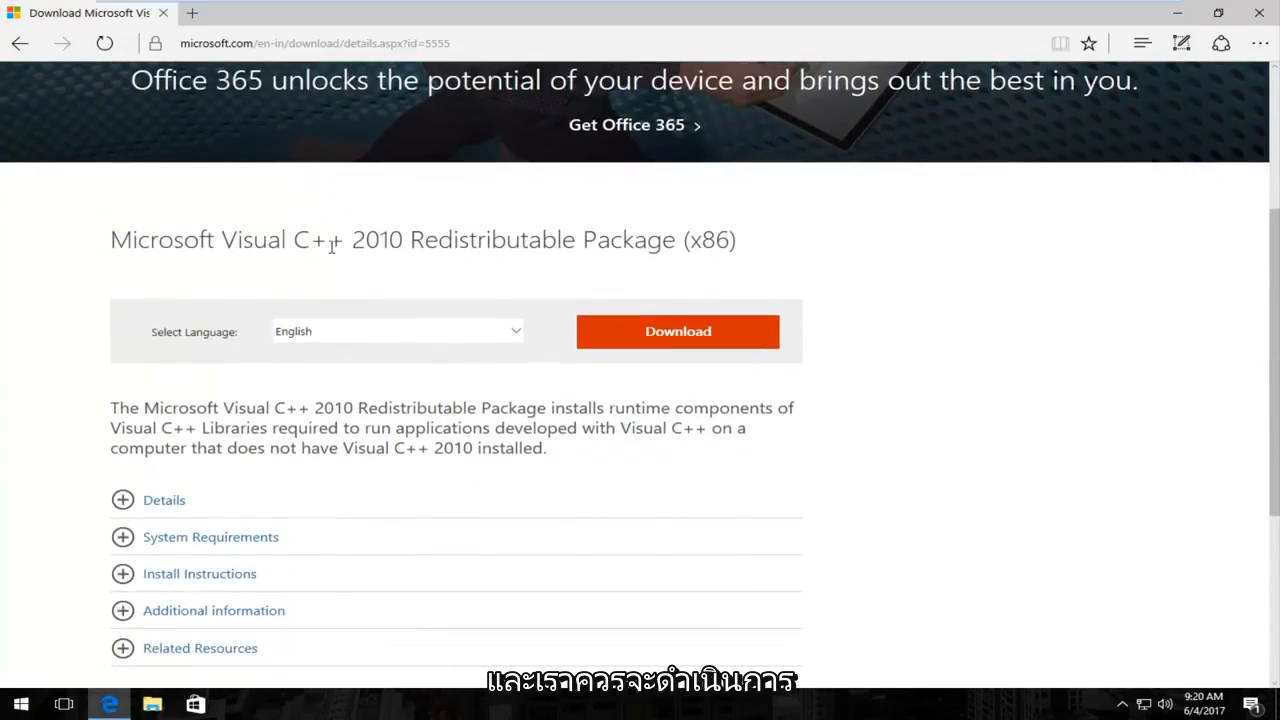
mouse_move(137, 348)
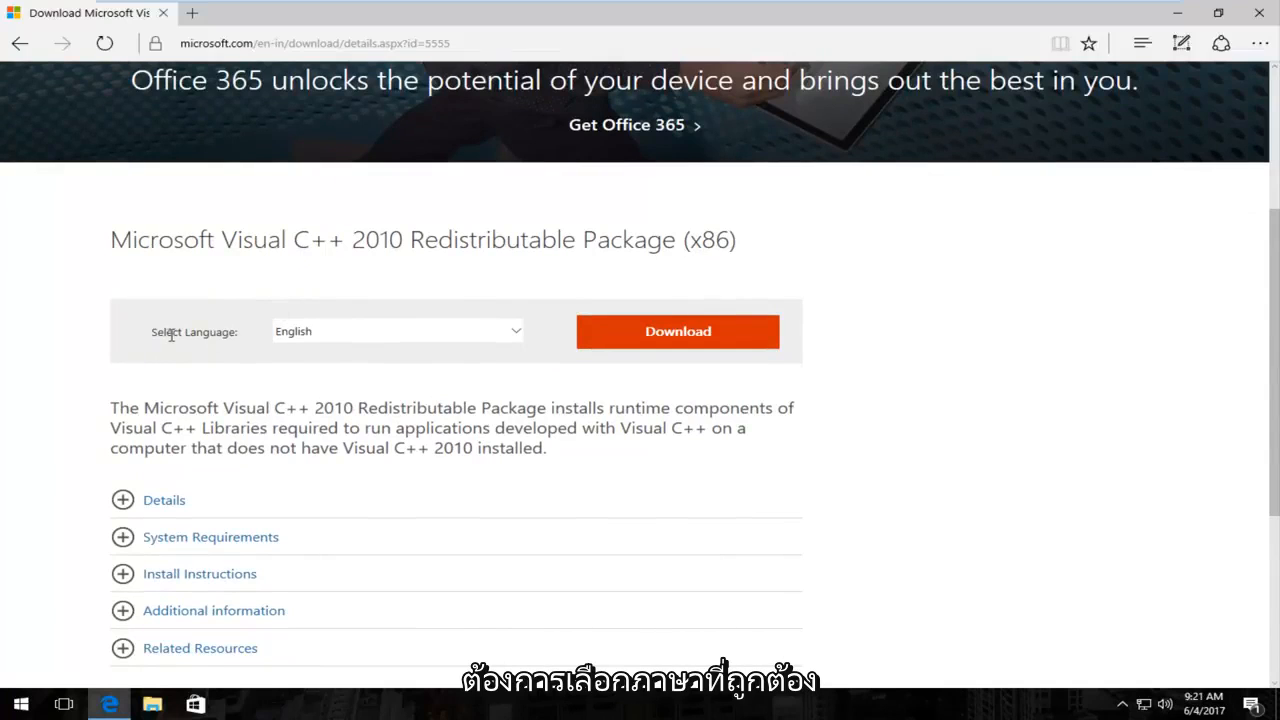
Keep English selected and download the x86 package, reaching the thank-you page
click(396, 331)
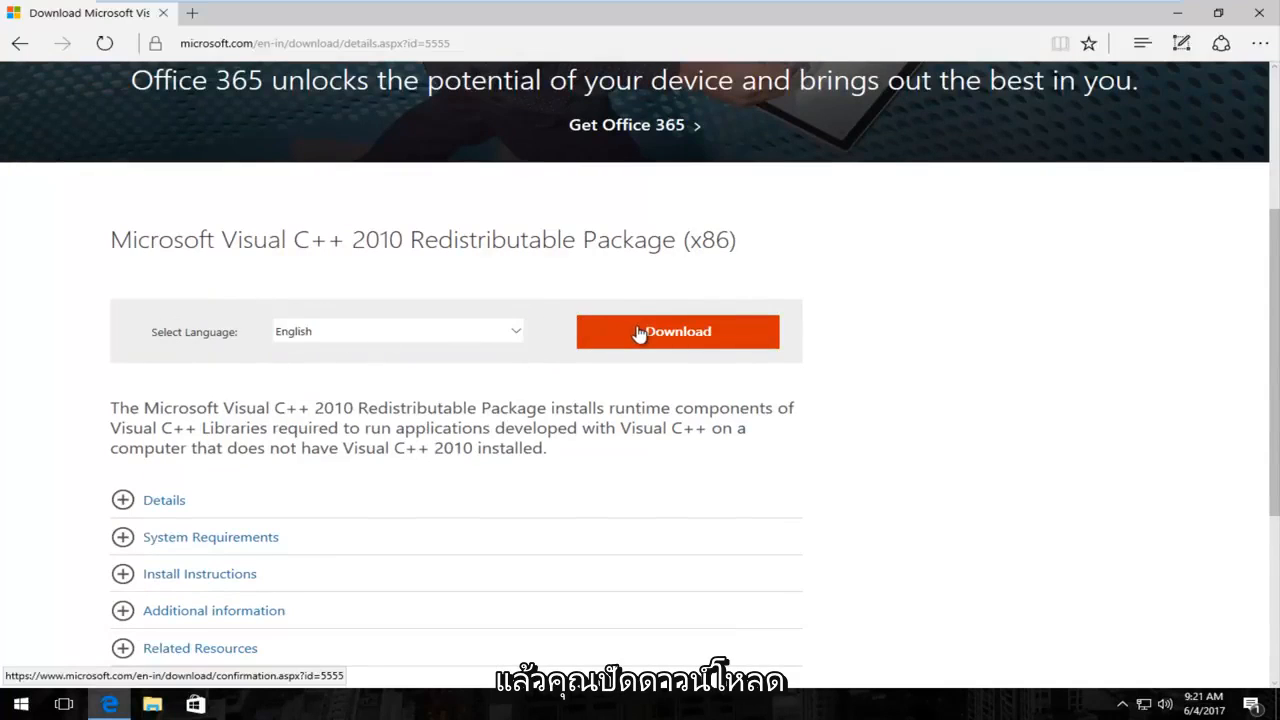
click(677, 331)
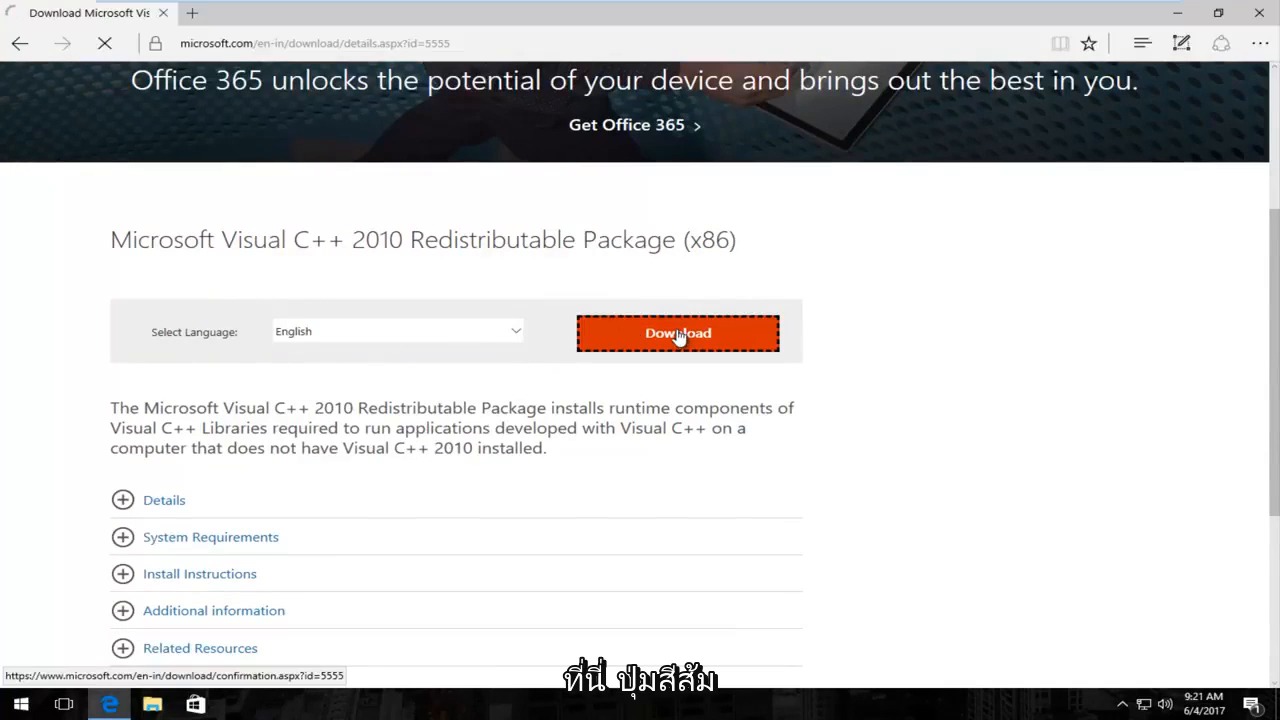
click(678, 333)
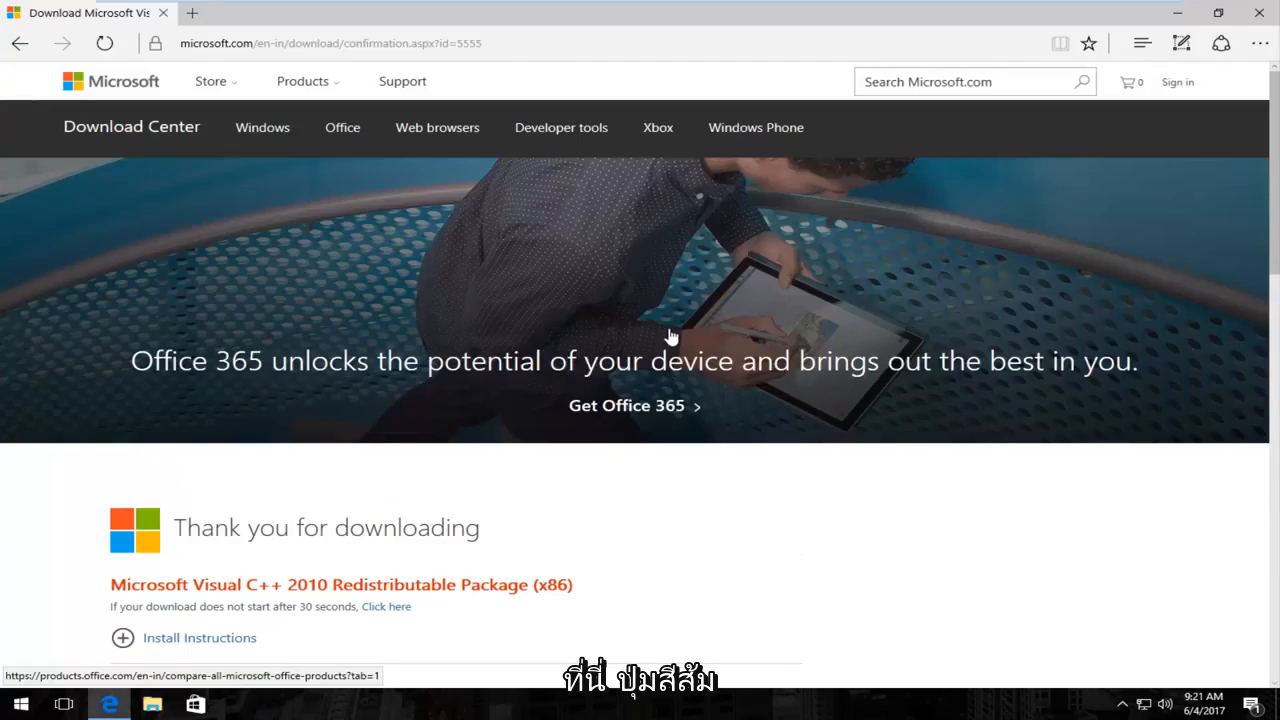
scroll(down, 3)
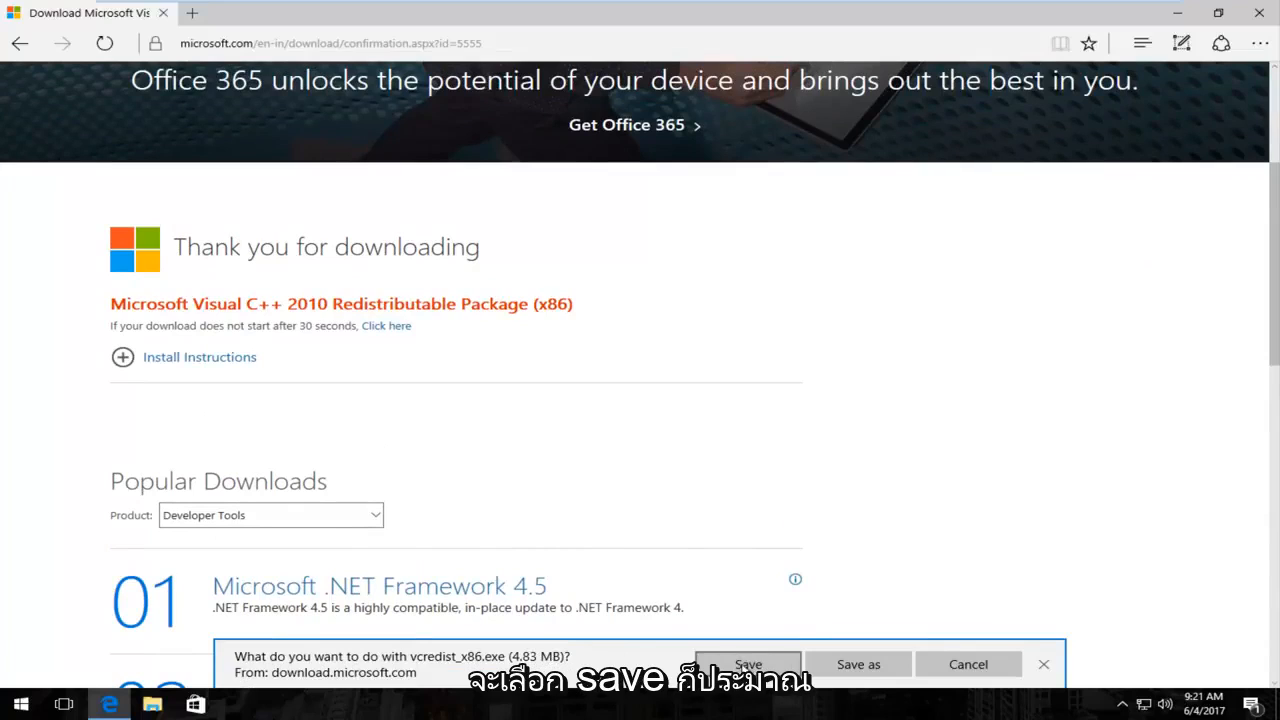
Save vcredist_x86.exe, then run it once downloaded
click(747, 664)
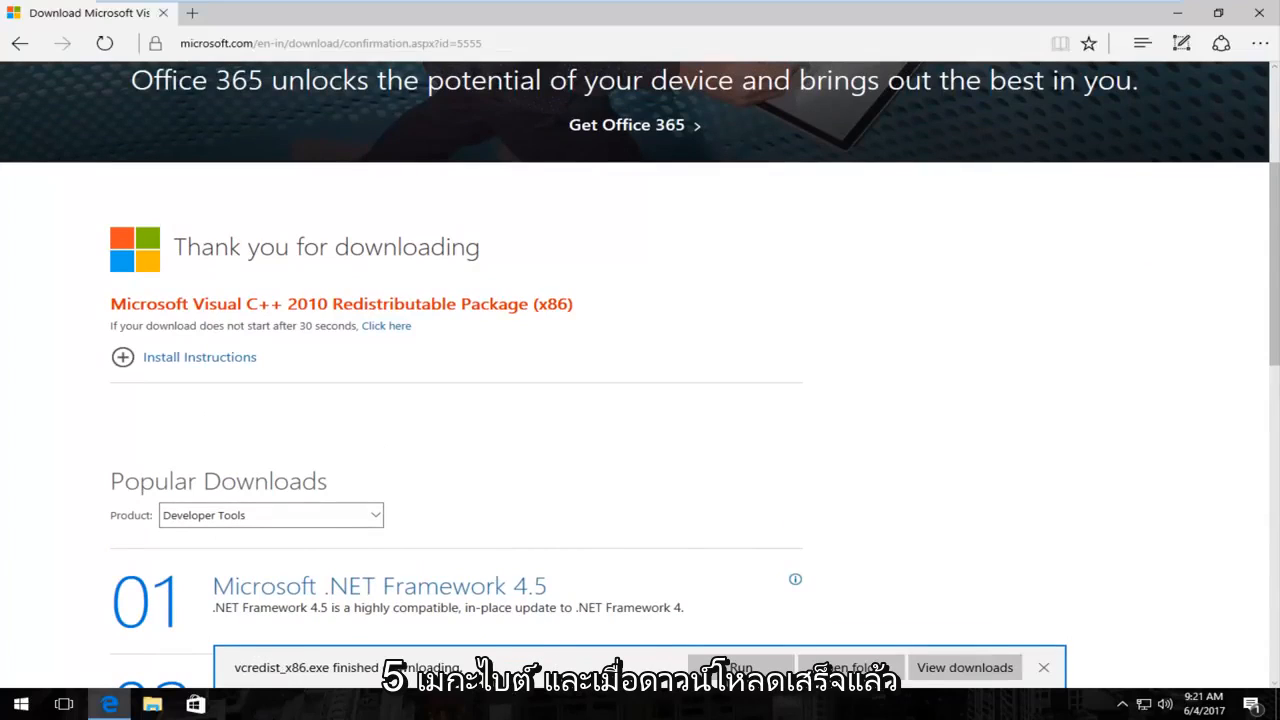
mouse_move(632, 667)
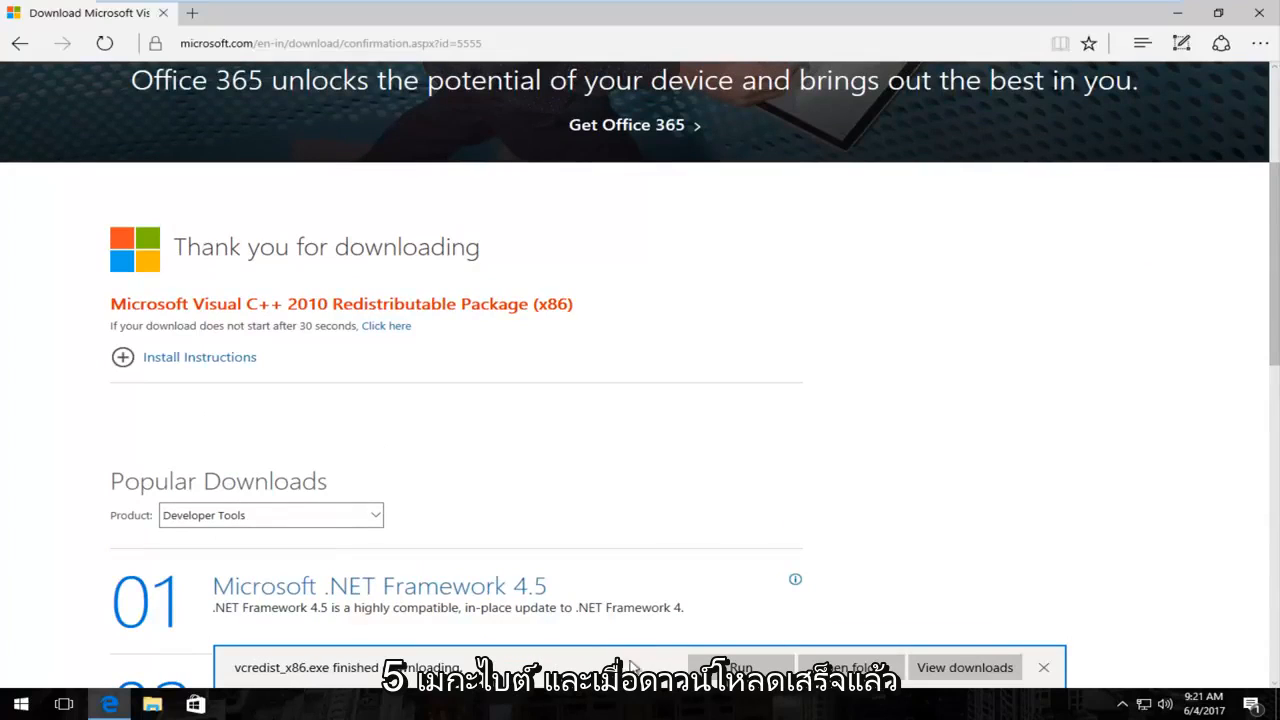
click(1043, 667)
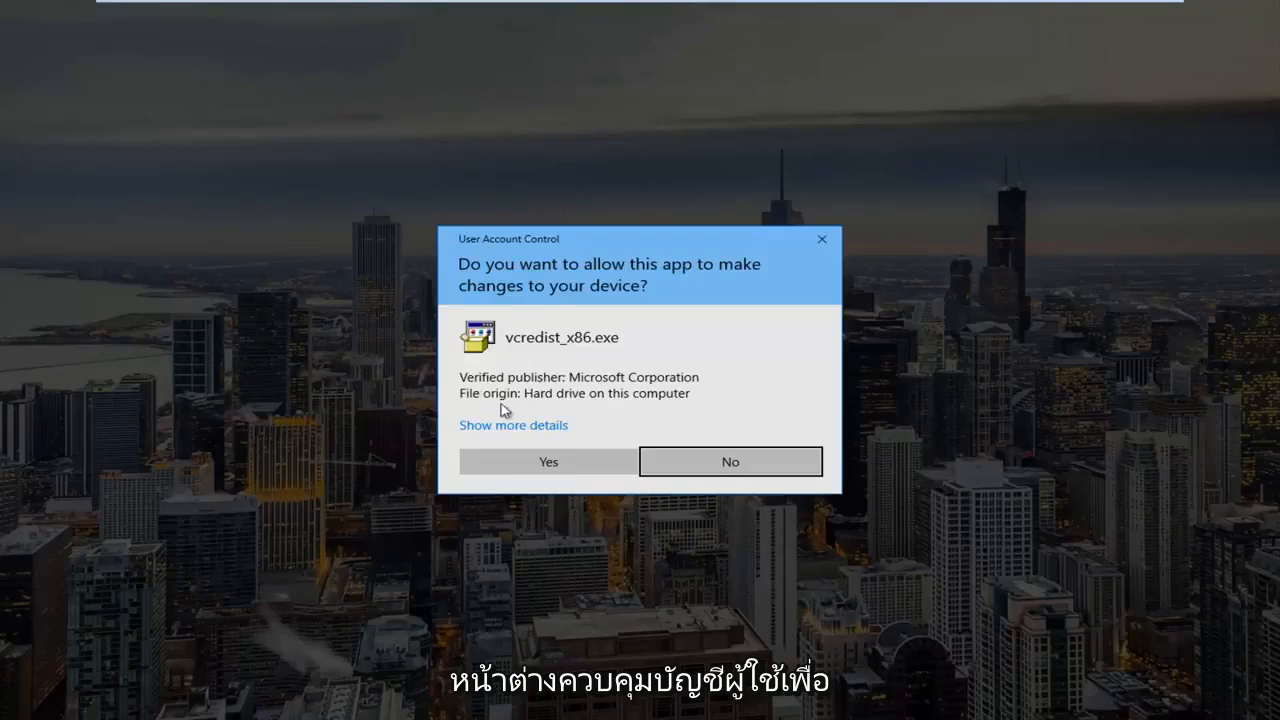
mouse_move(677, 328)
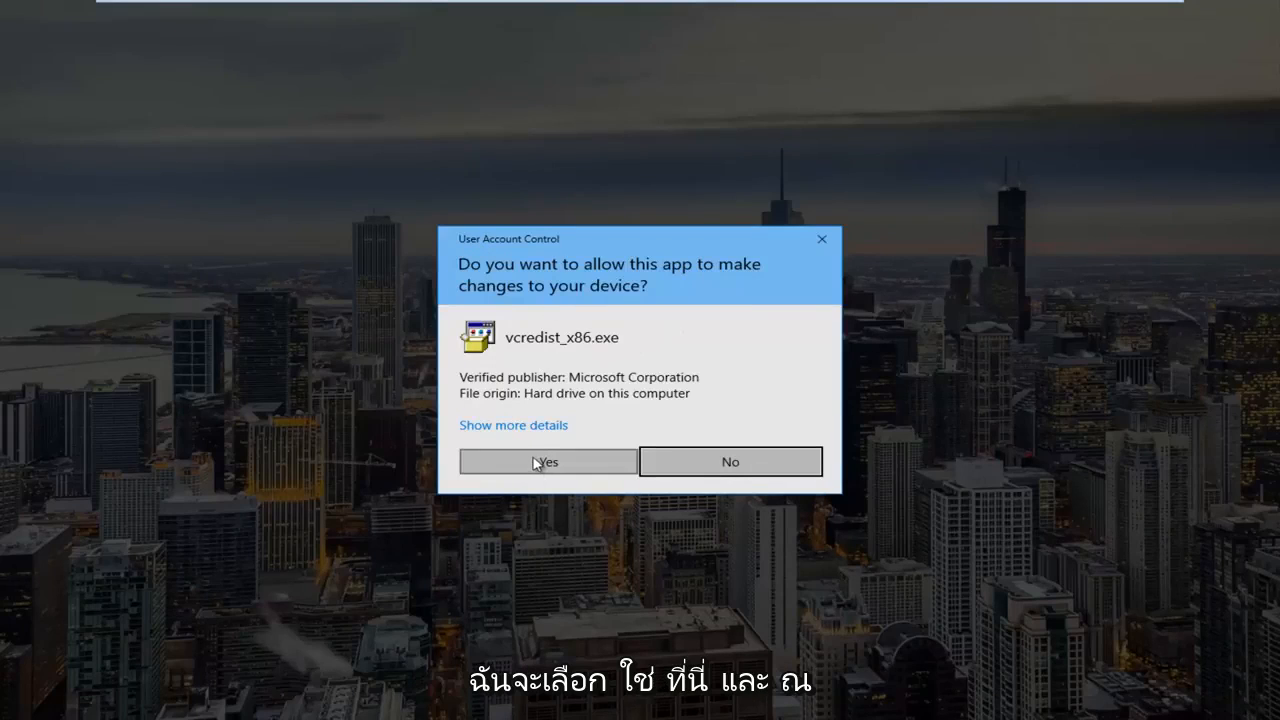
Allow vcredist_x86.exe to make changes by choosing Yes in User Account Control
click(547, 461)
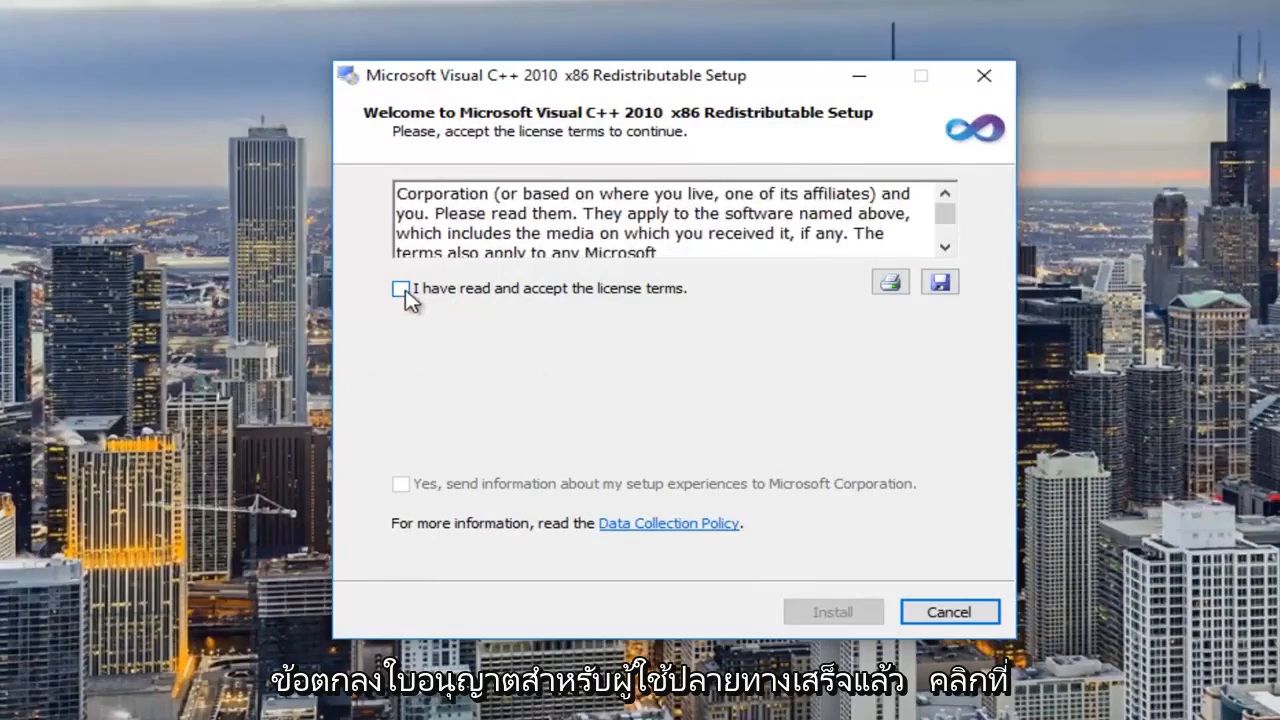
Accept the license terms and install the Visual C++ 2010 x86 Redistributable
click(400, 288)
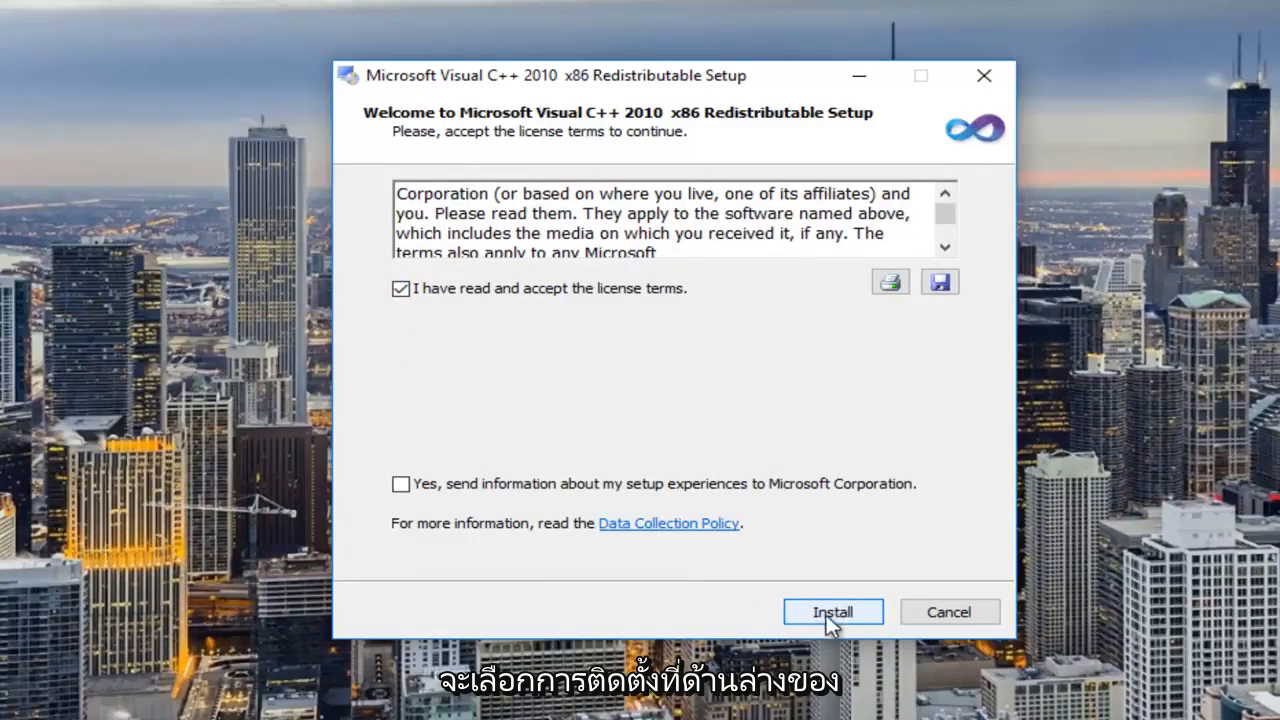
click(832, 611)
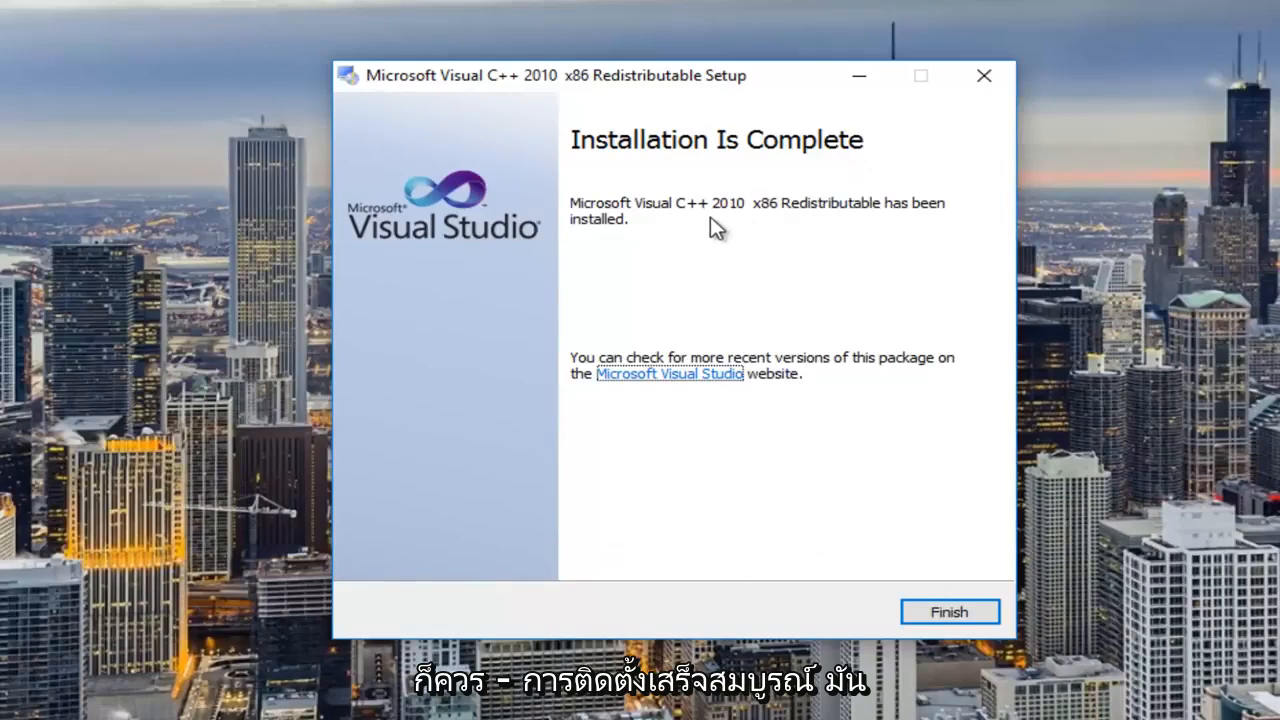
mouse_move(670, 250)
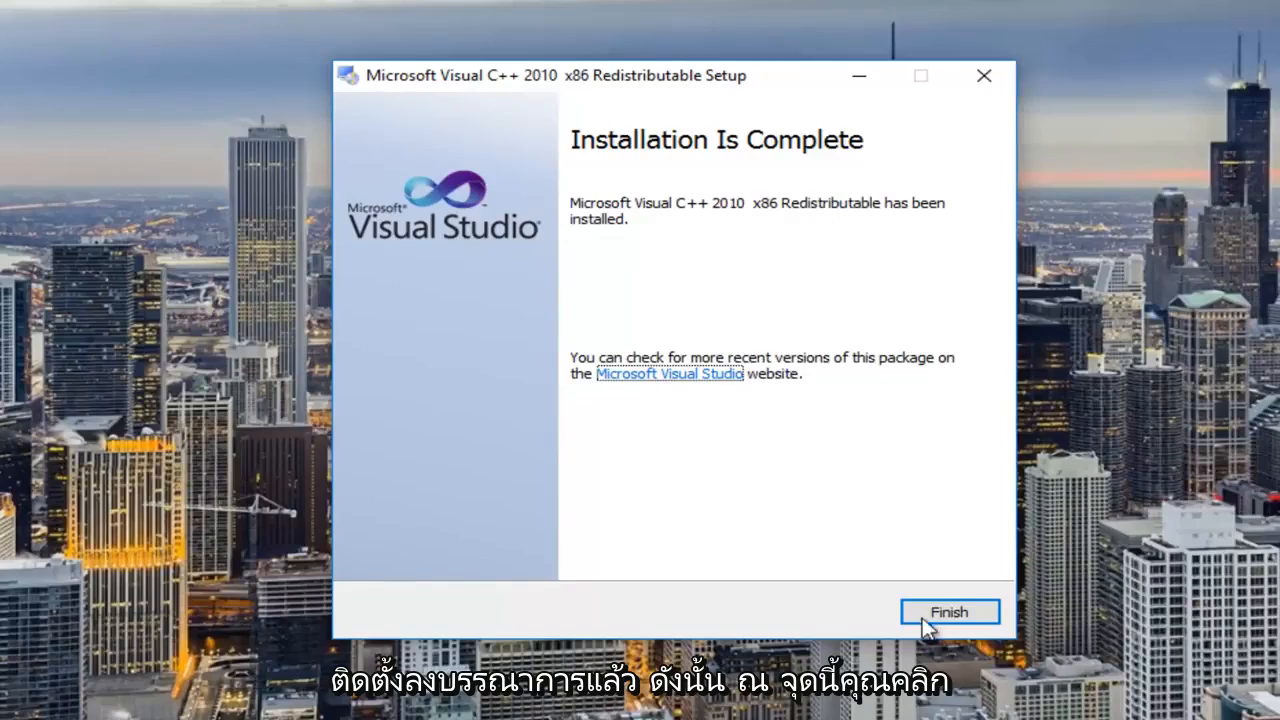
Finish and close the completed Visual C++ 2010 x86 setup
click(948, 611)
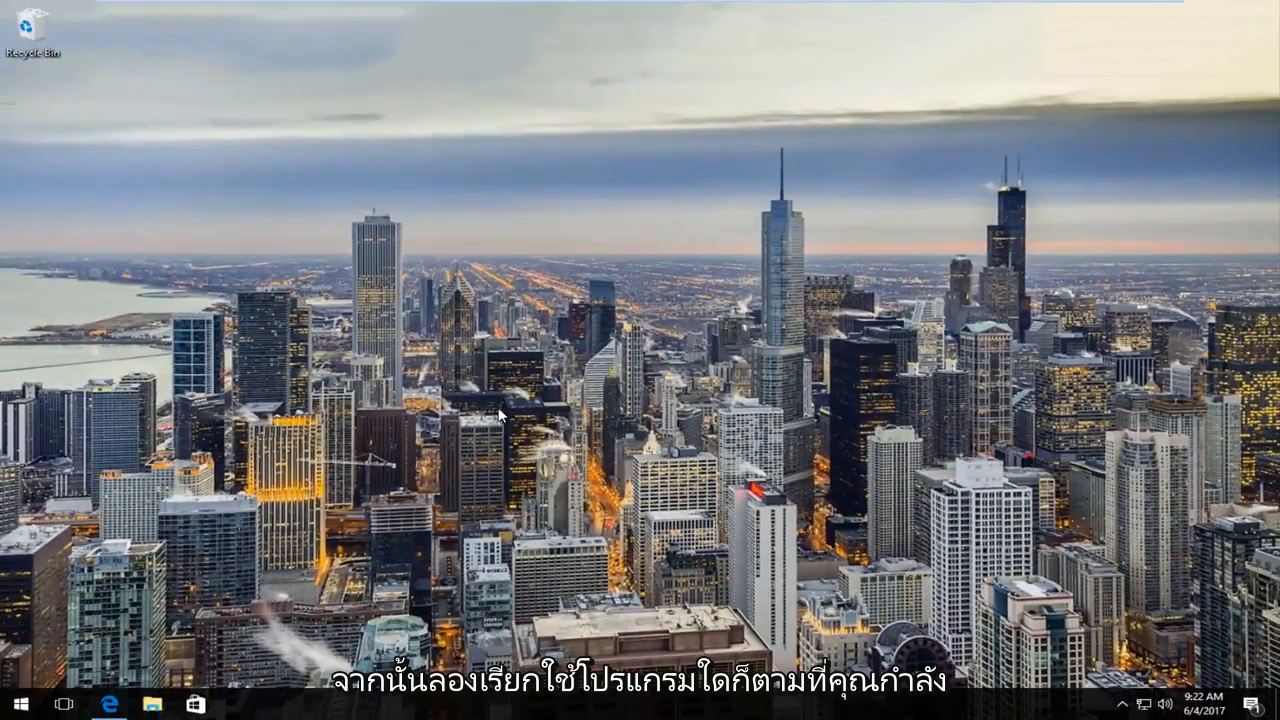